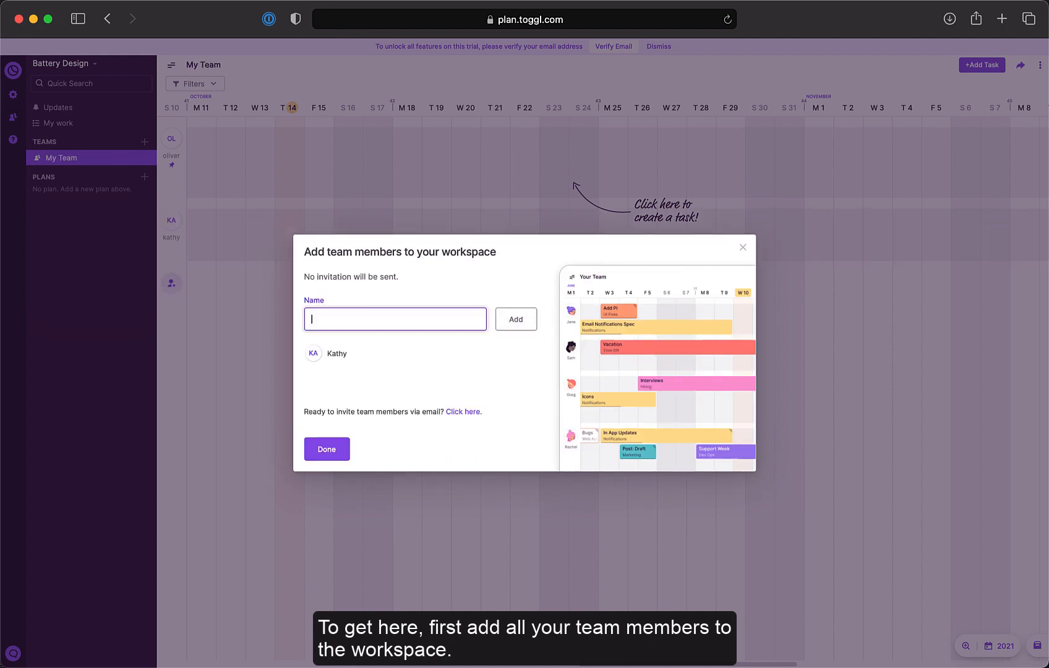
Add Brian as a team member and close the Add team members dialog.
text(Brian)
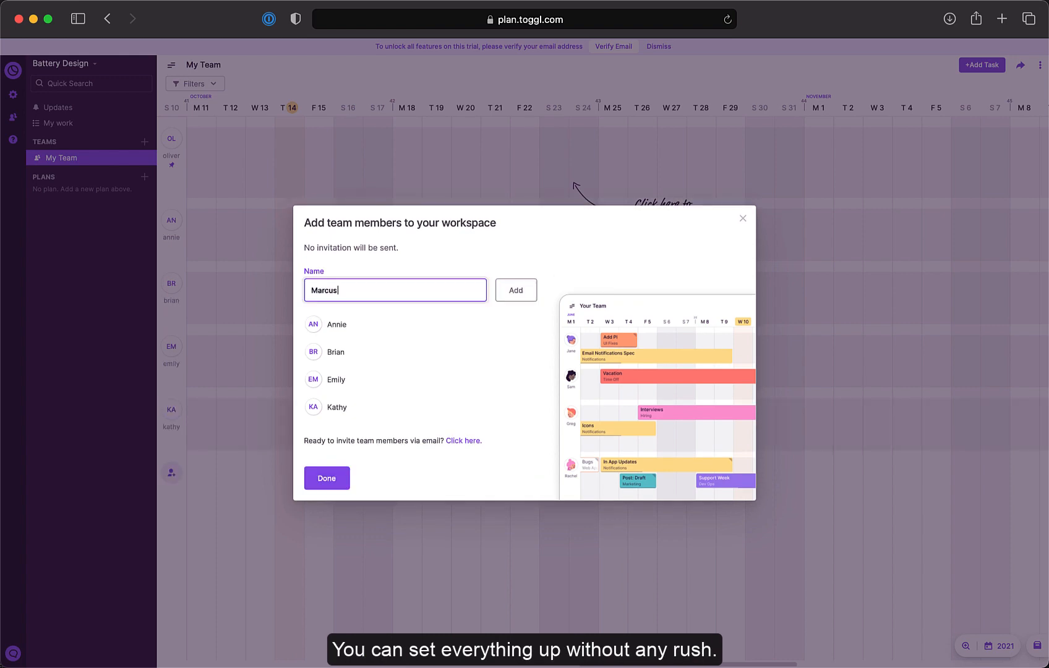
click(516, 291)
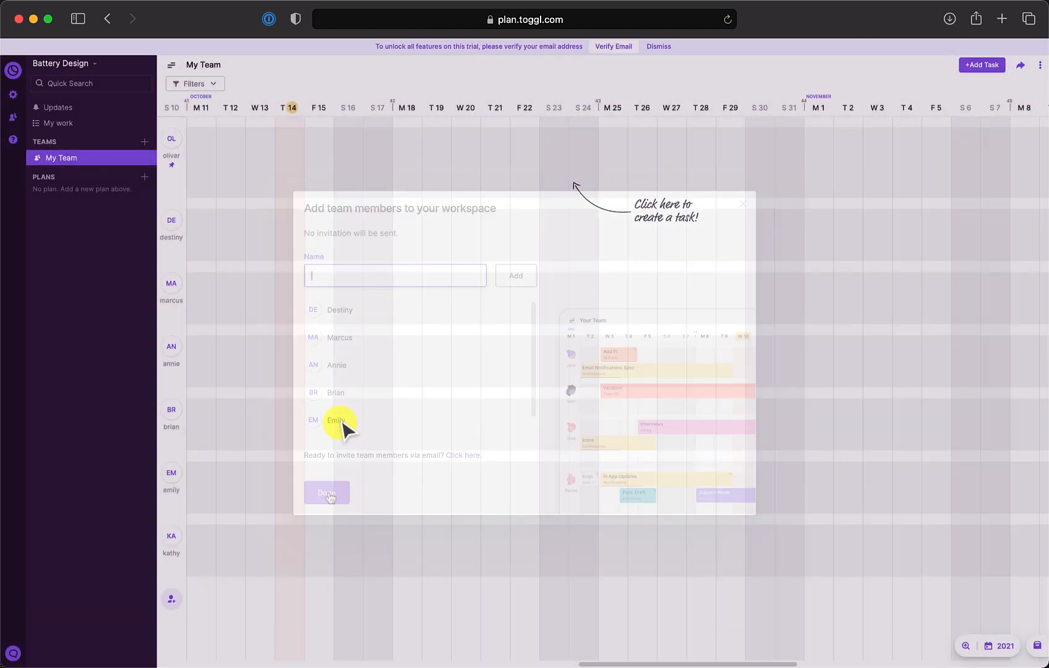
click(327, 492)
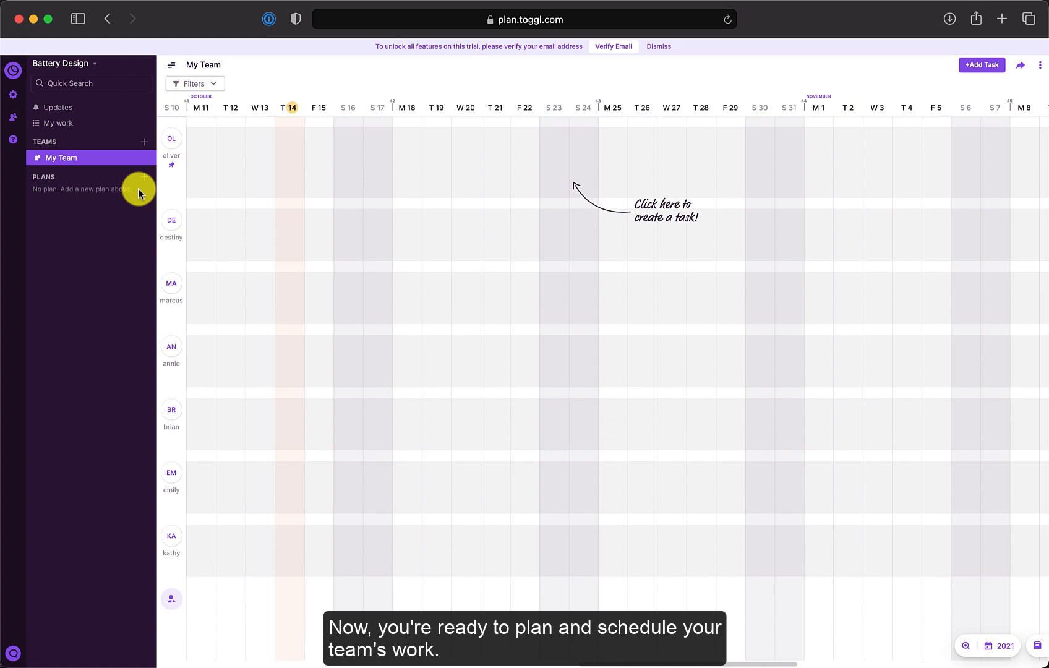
mouse_move(144, 177)
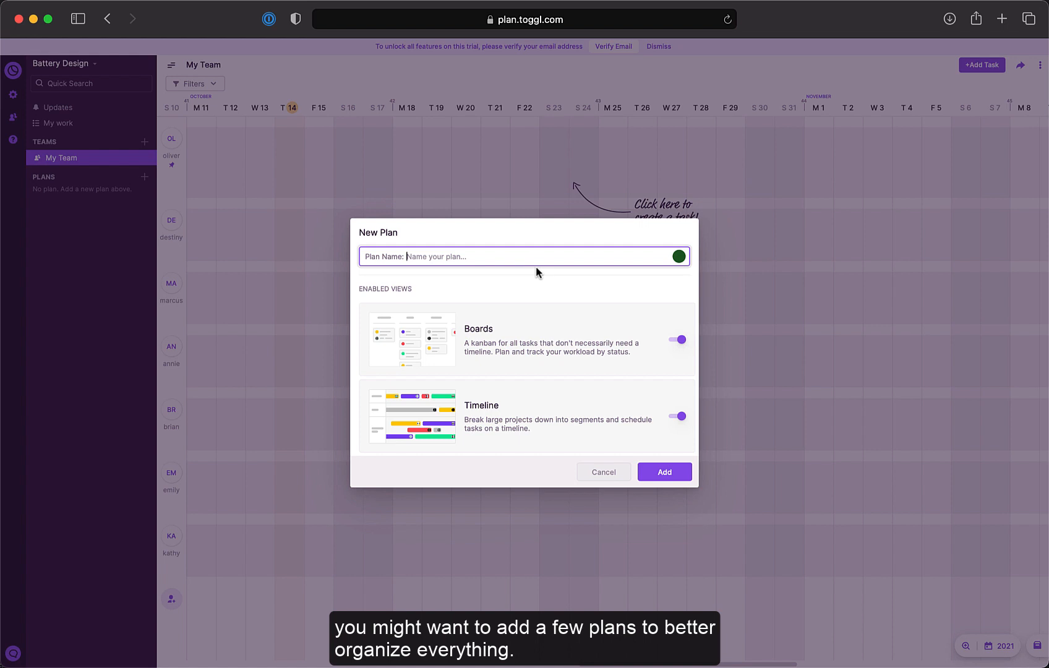
Create the Tesla plan with boards and timeline views.
text(Tesla)
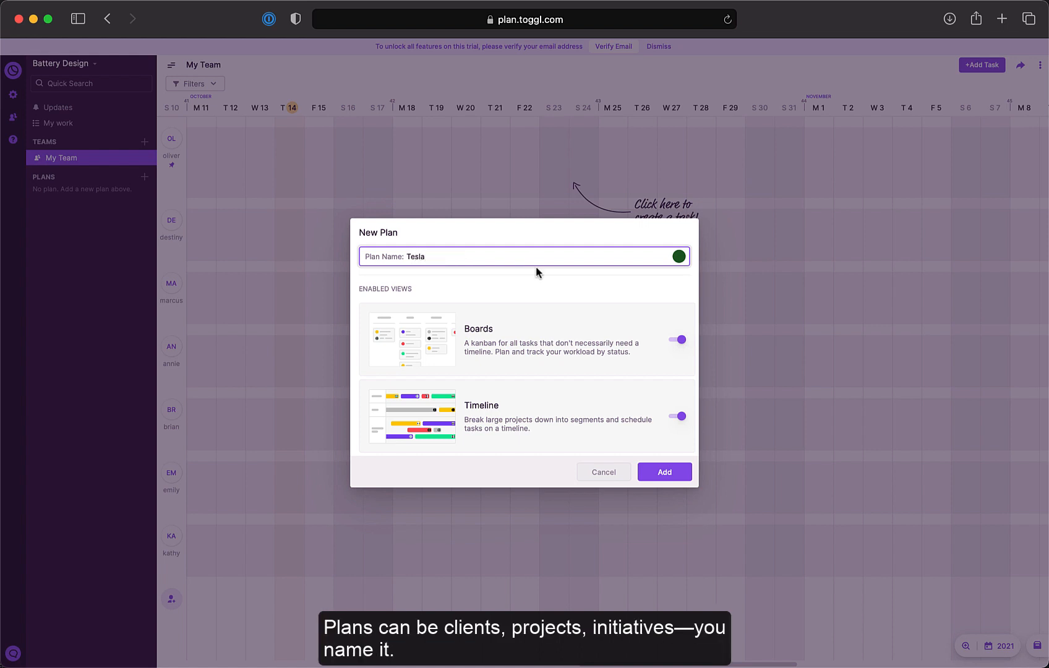
mouse_move(664, 472)
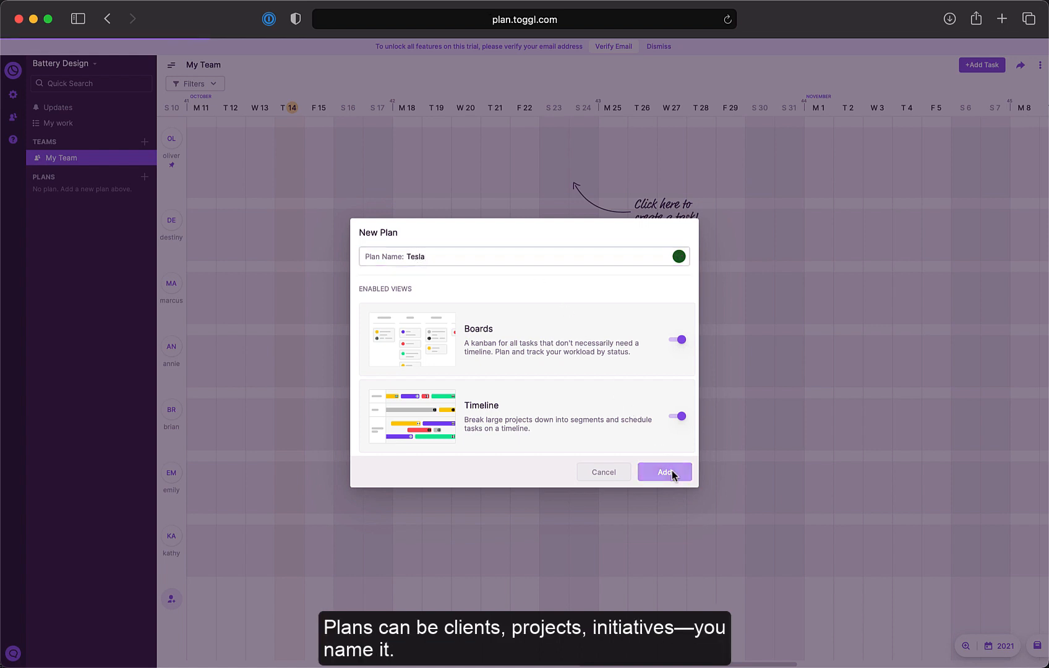
click(665, 473)
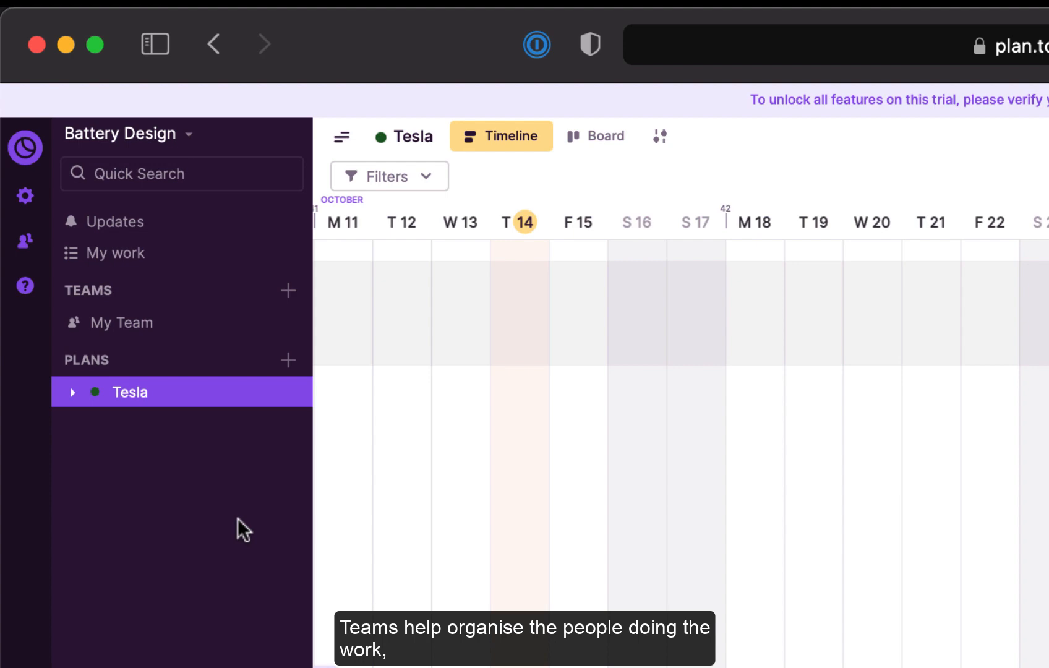
mouse_move(222, 506)
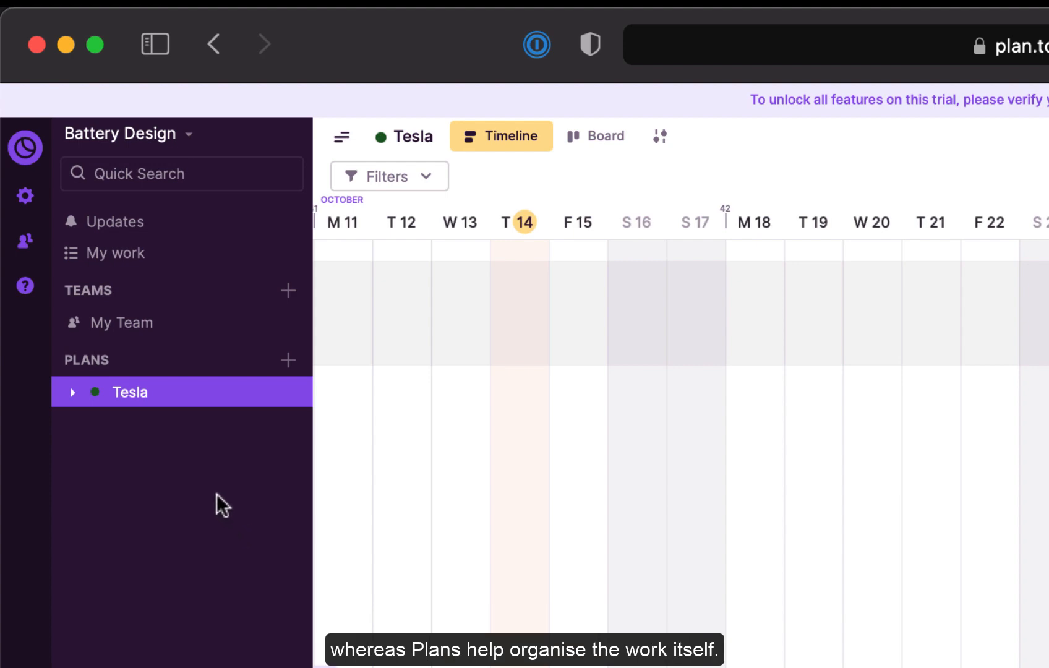
Select the Tesla plan in the sidebar to show its timeline.
click(121, 322)
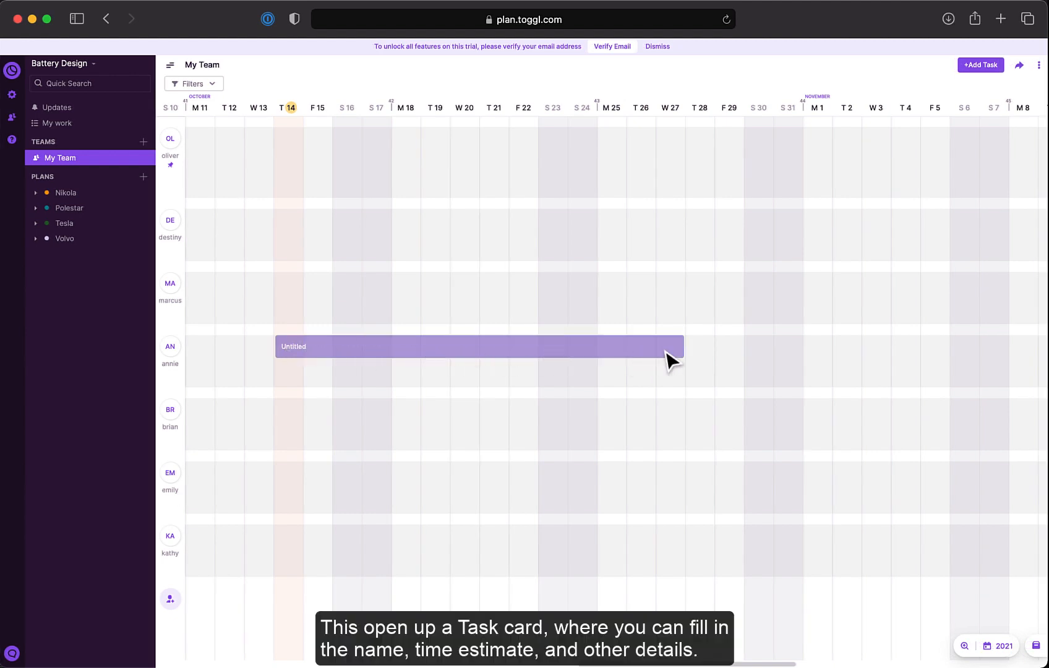
Assign Annie's new task to the Tesla plan and raise its daily estimate by one hour.
click(865, 239)
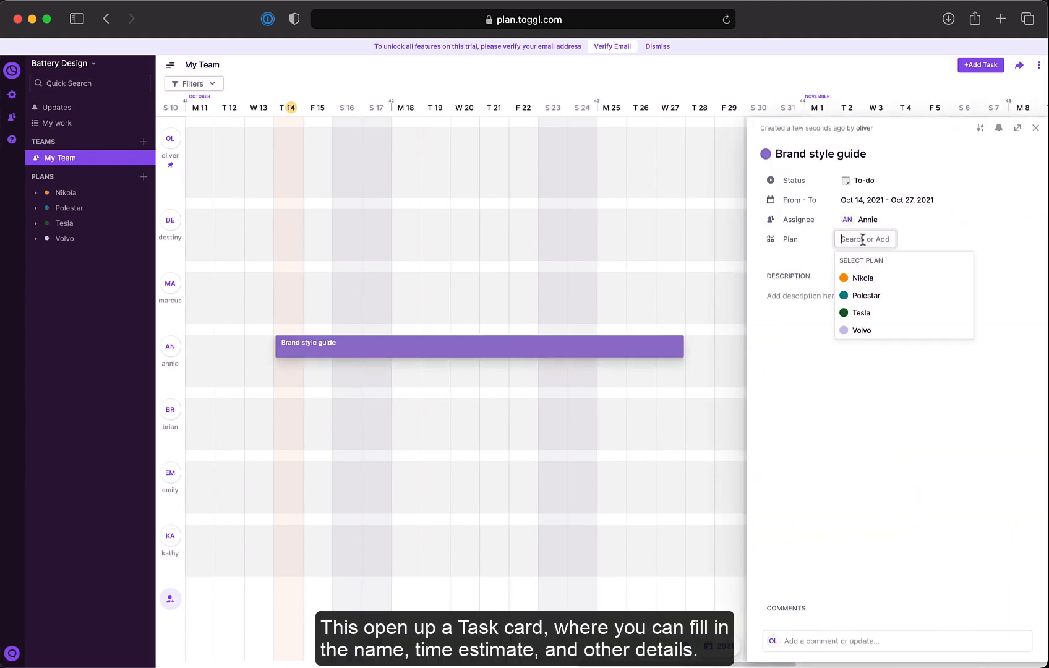
click(862, 313)
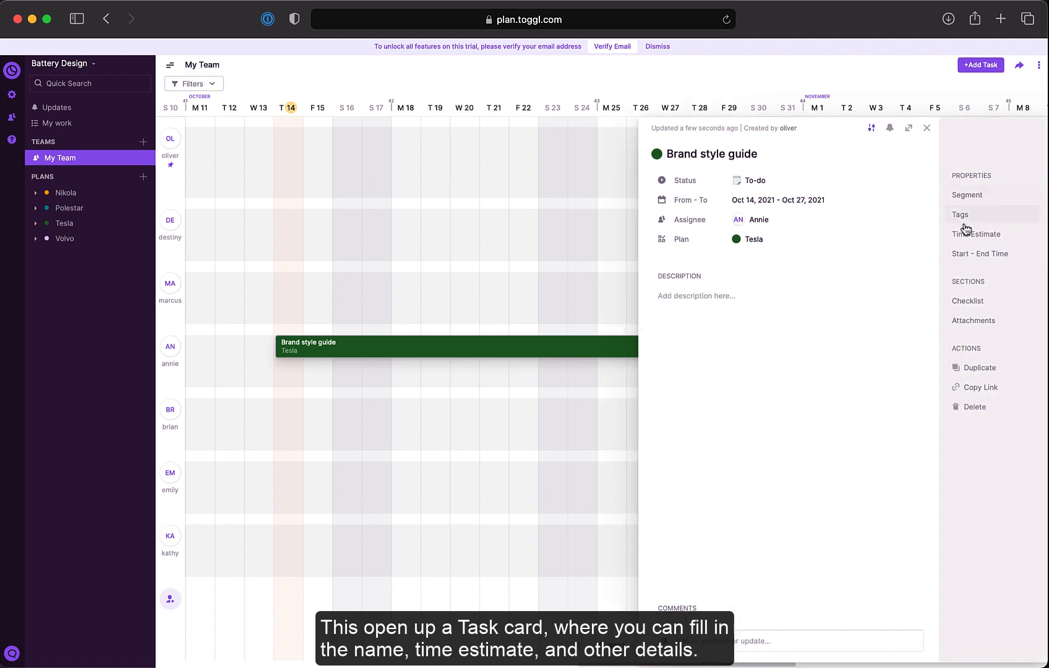
click(977, 234)
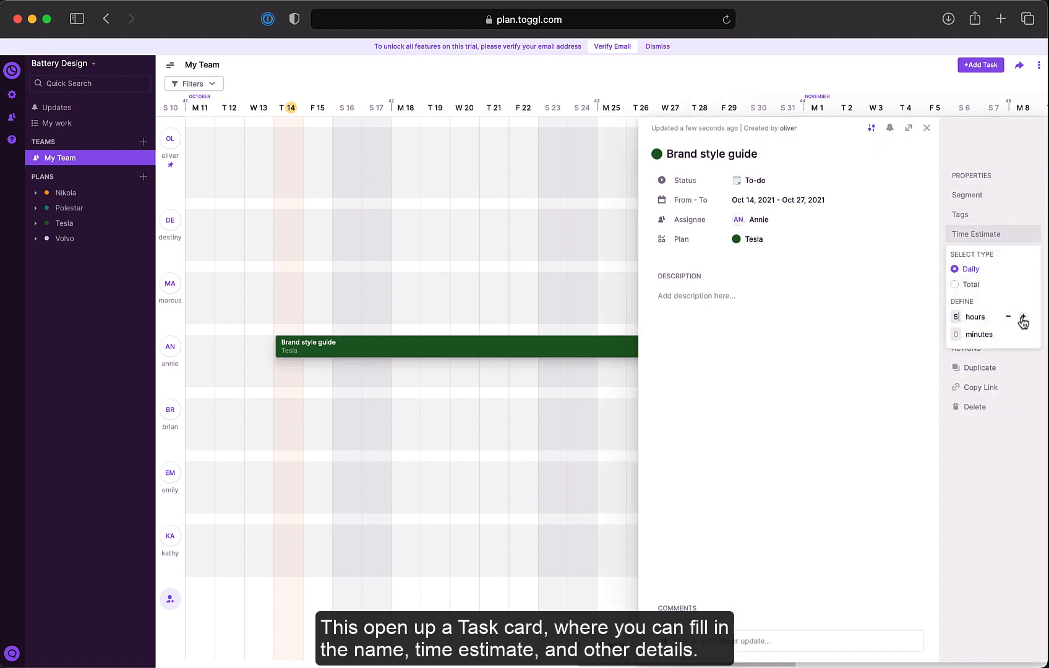
click(332, 221)
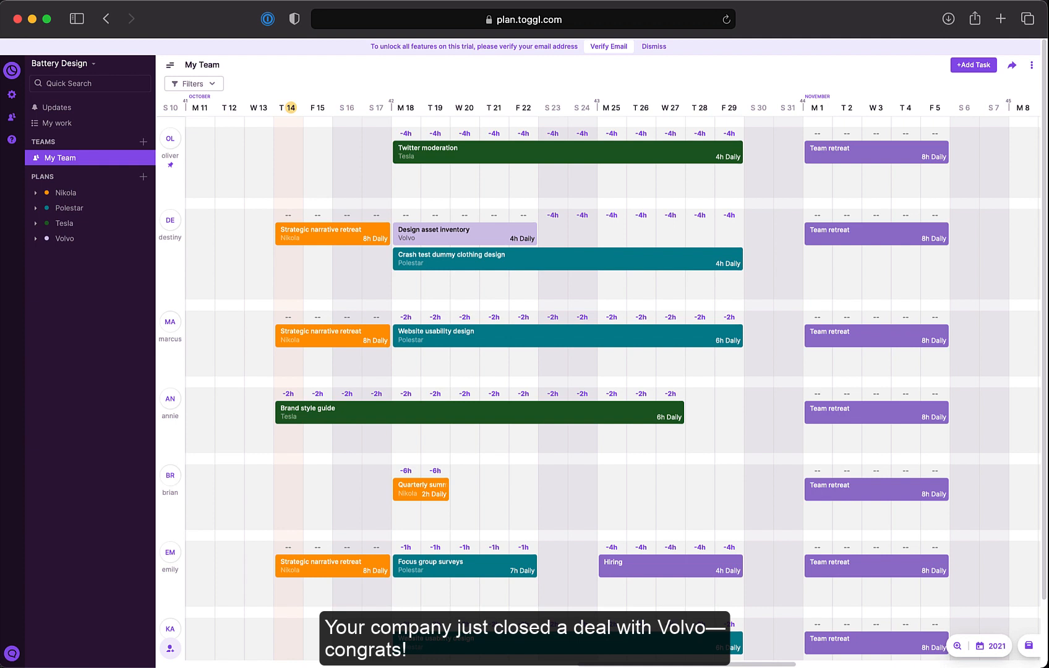
Create the Volvo task 'New model interior design' with a 6-hour daily estimate.
click(516, 514)
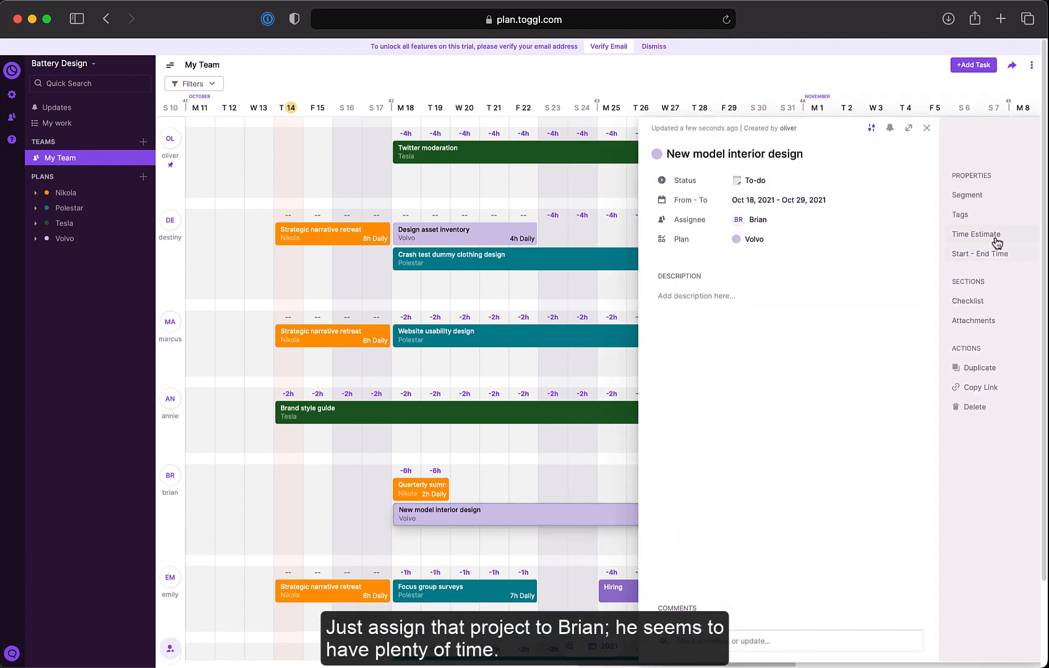
click(928, 128)
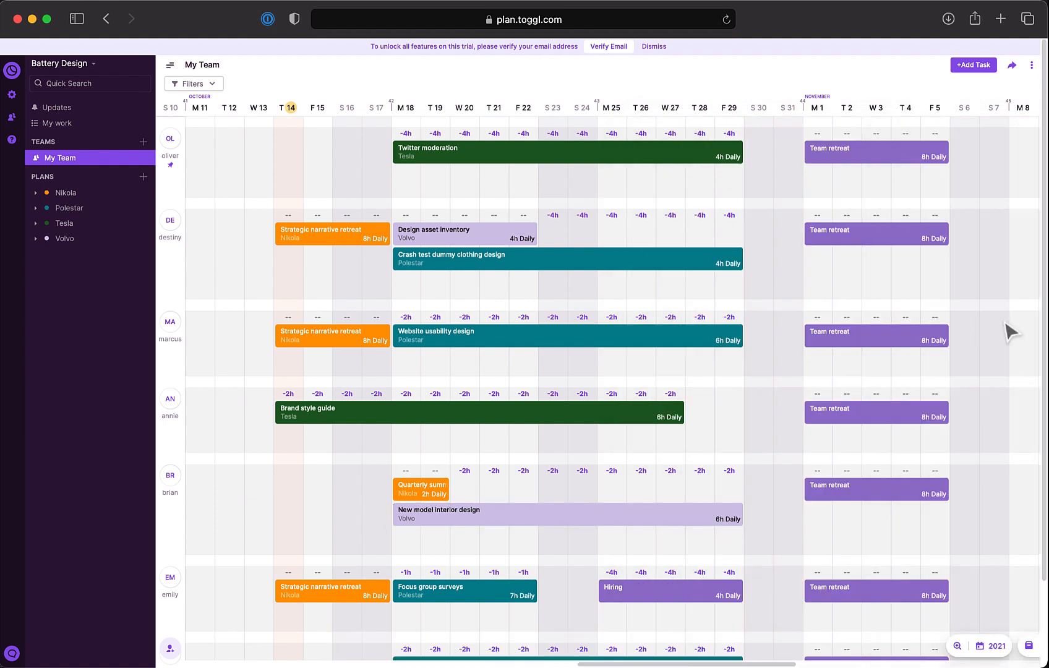